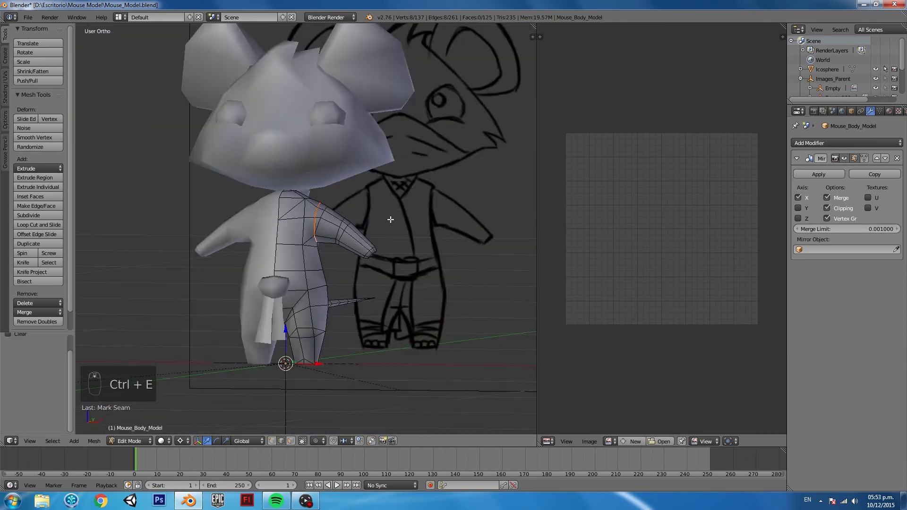
Step: Leave Edit Mode on the body and enter Edit Mode on the head to mark its seams
{"action": "key", "text": "Tab"}
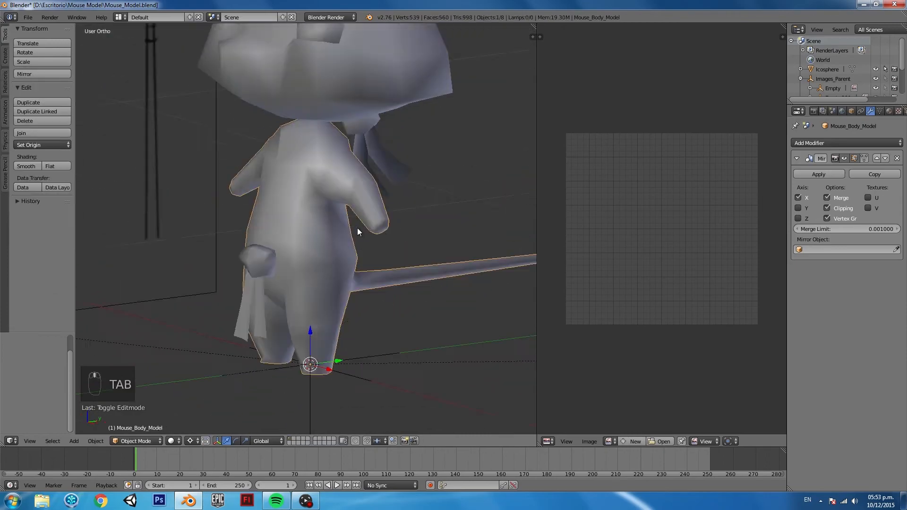
{"action": "key", "text": "Tab"}
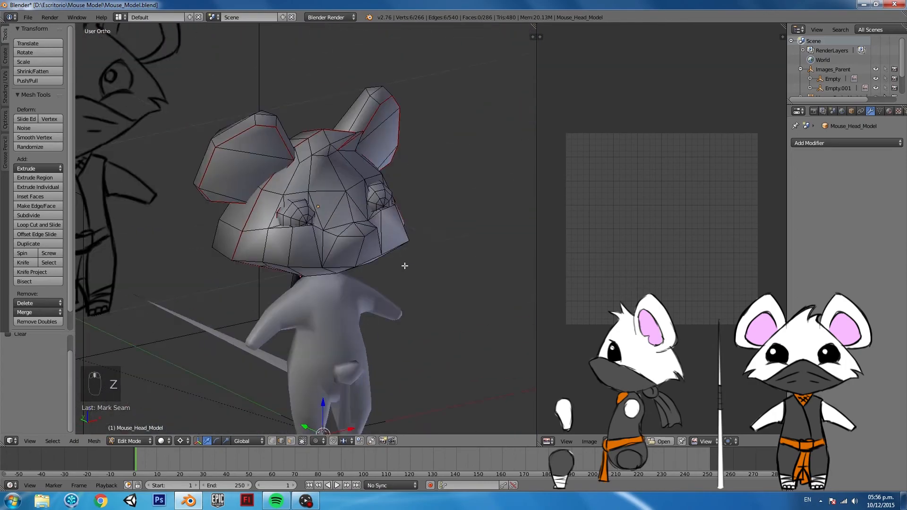
Step: Unwrap the head along its seams, show the color_grid texture on it and select the eye faces
{"action": "key", "text": "U"}
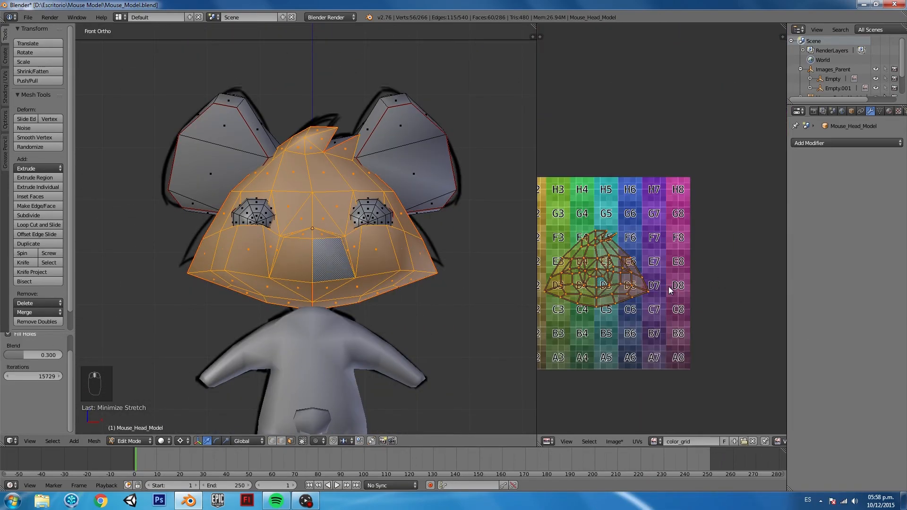
{"action": "key", "text": "A"}
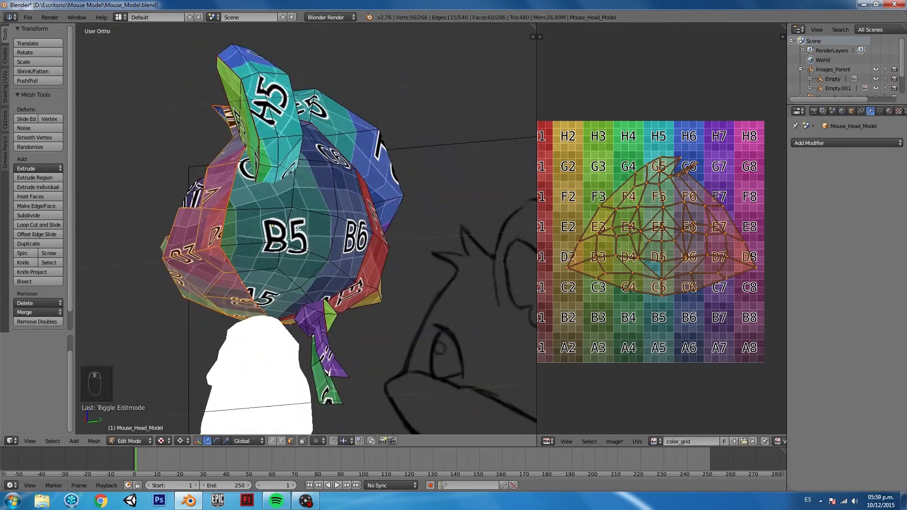
{"action": "key", "text": "NUMPAD_1"}
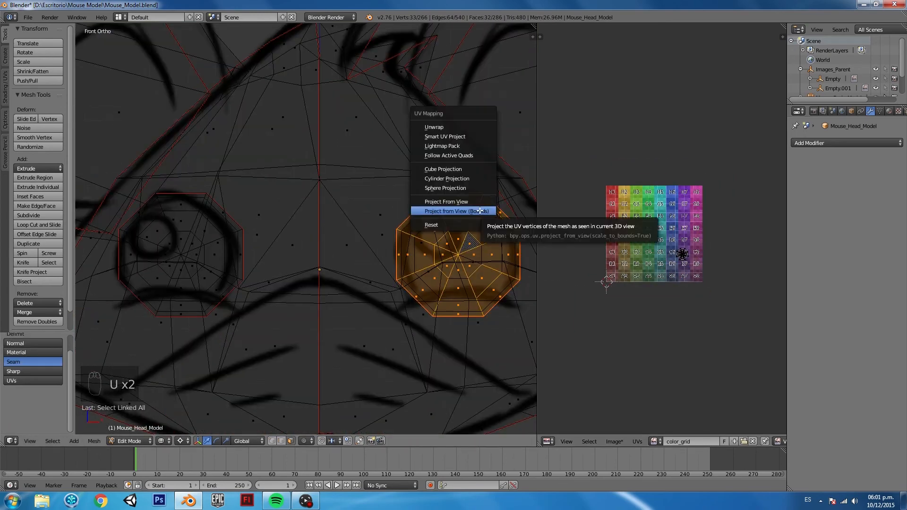
Step: Project the eye faces from view and resize the ear and eye islands beside the grid
{"action": "left_click", "coordinate": [455, 211]}
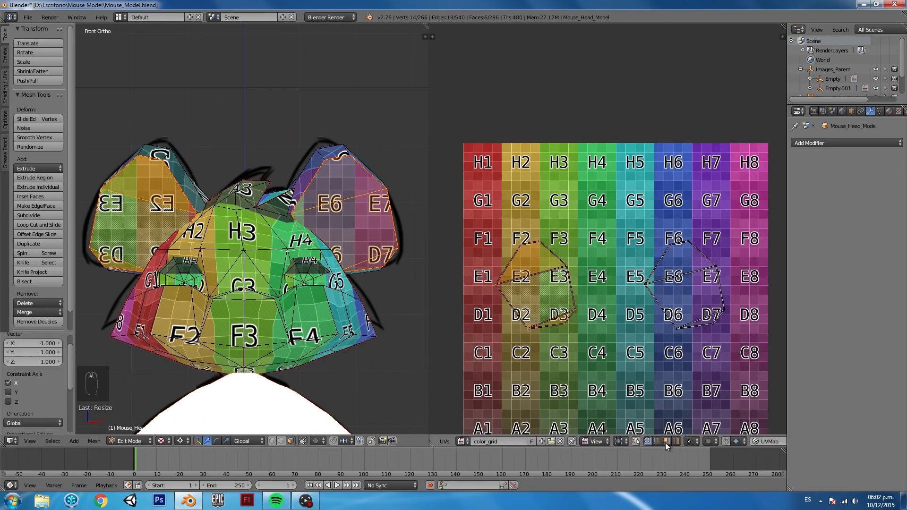
{"action": "key", "text": "Tab"}
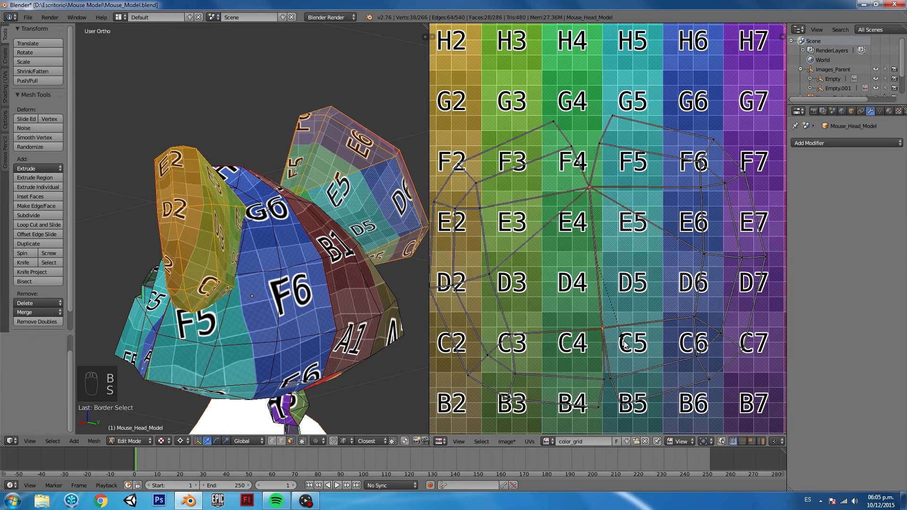
{"action": "key", "text": "u"}
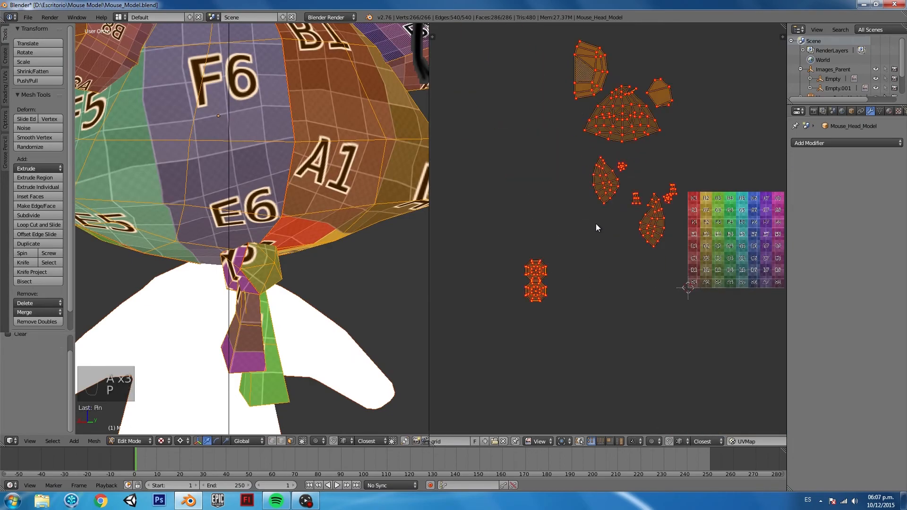
Step: Pin the arranged head UVs and switch to the body mesh for unwrapping
{"action": "key", "text": "Tab"}
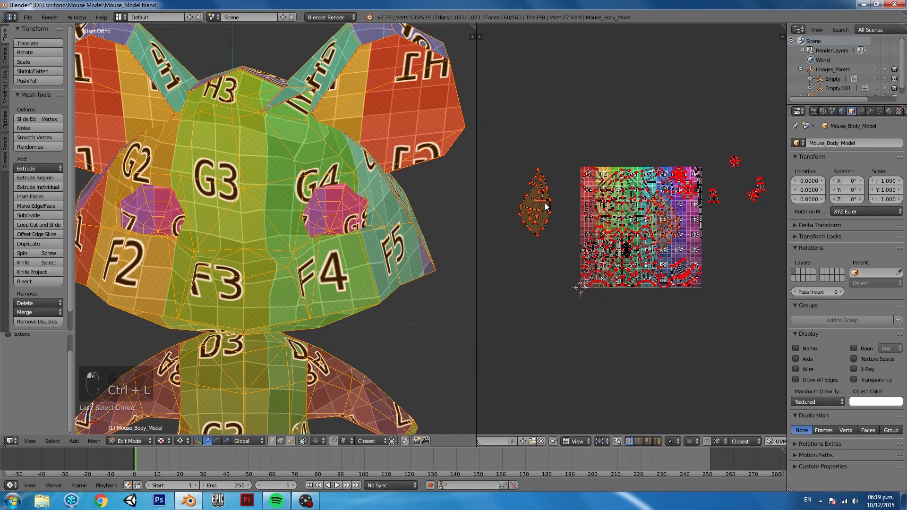
Step: Move the stray body island onto the grid, pin the arranged body UVs and return to Object Mode
{"action": "left_click_drag", "start_coordinate": [534, 208], "coordinate": [712, 347]}
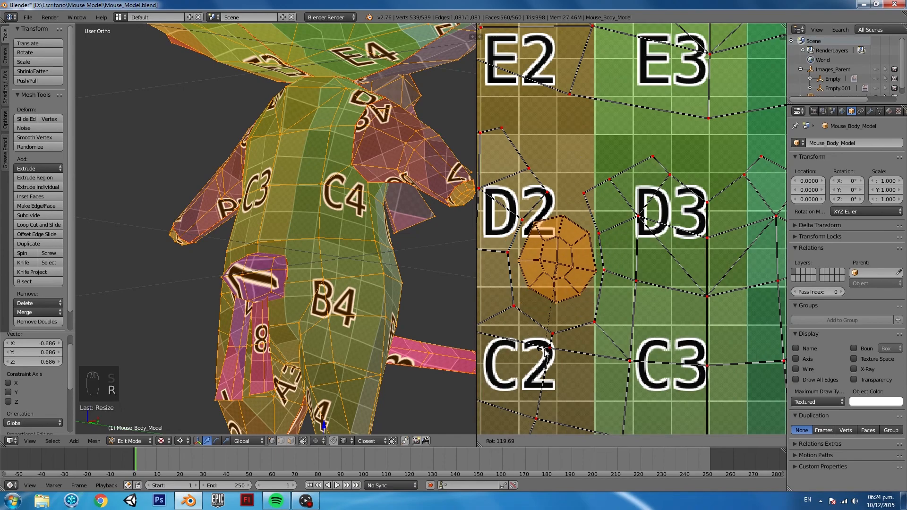
{"action": "key", "text": "Tab"}
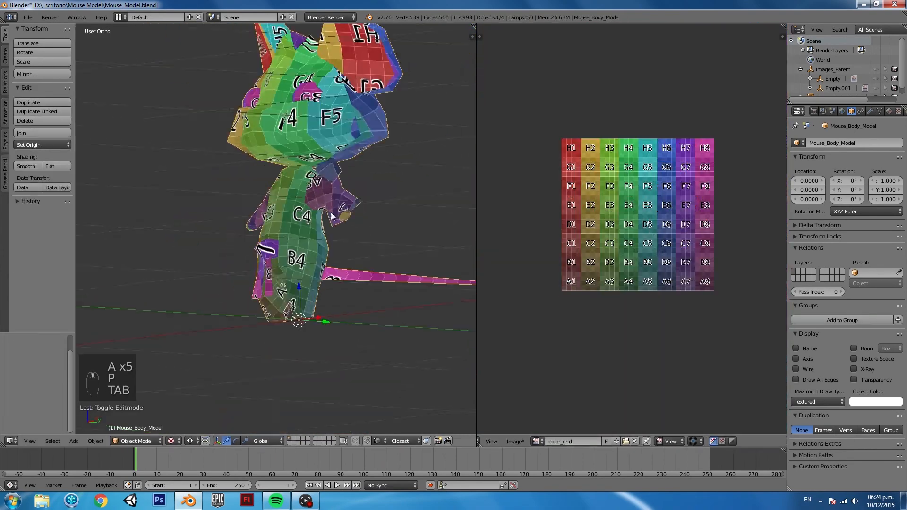
Step: Select all head and body islands and pack them inside the grid image bounds
{"action": "key", "text": "Tab"}
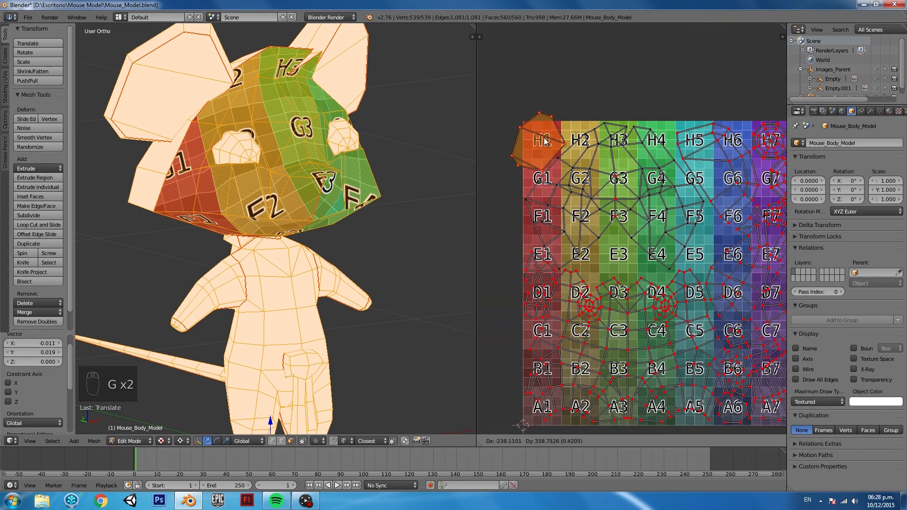
{"action": "key", "text": "A"}
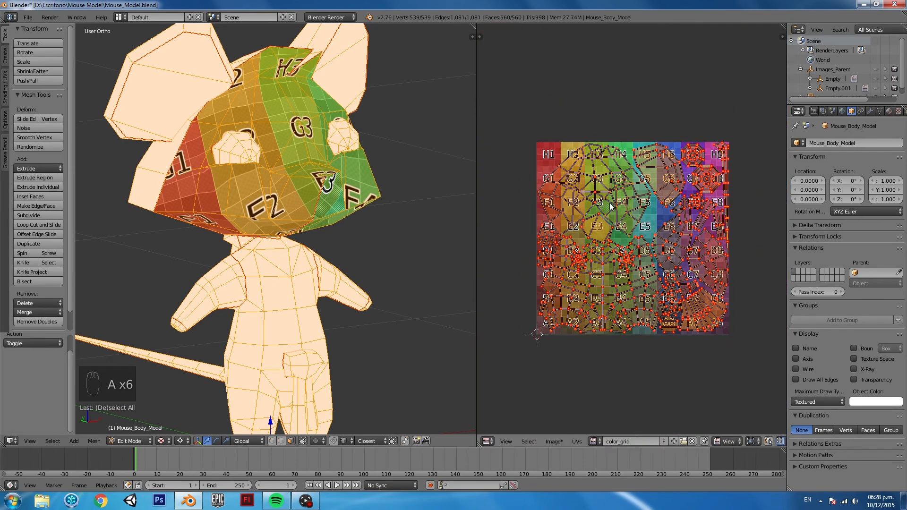
{"action": "key", "text": "Tab"}
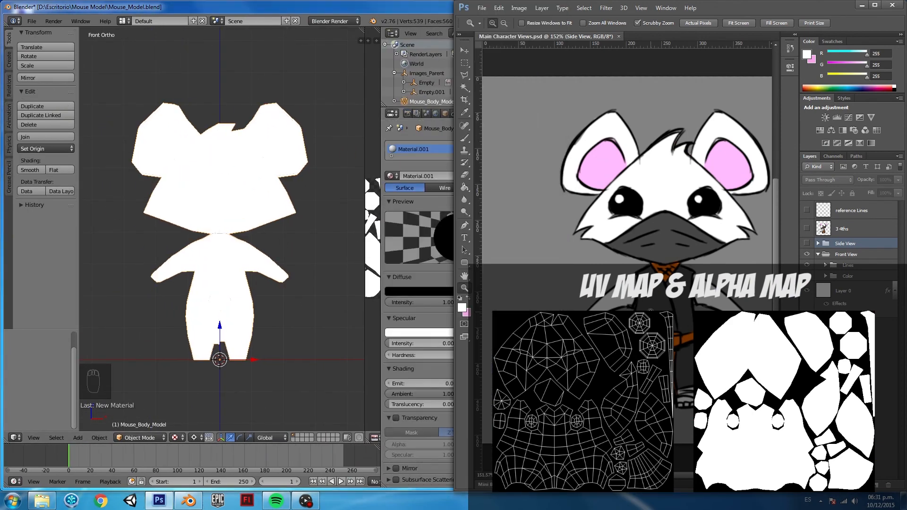
Step: Select mesh faces from front view to assign the eye, ear, clothing and scarf colour materials
{"action": "key", "text": "Tab"}
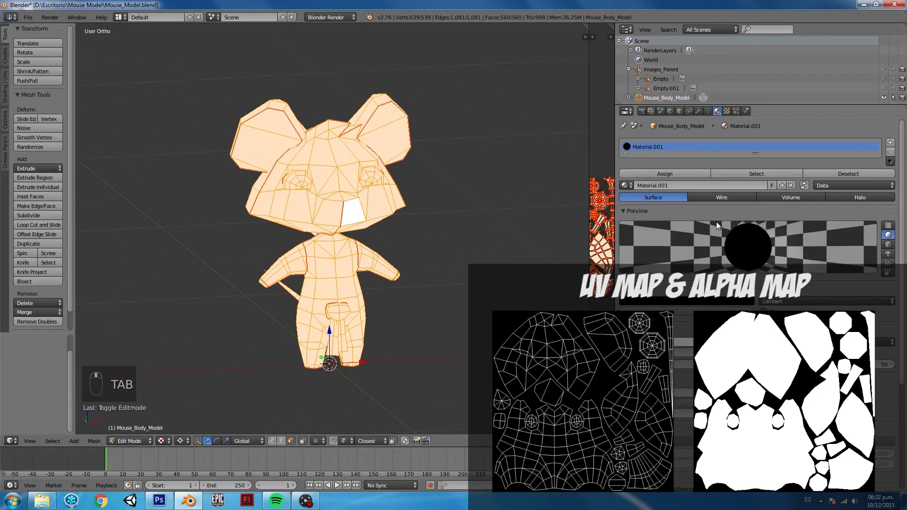
{"action": "key", "text": "KP_1"}
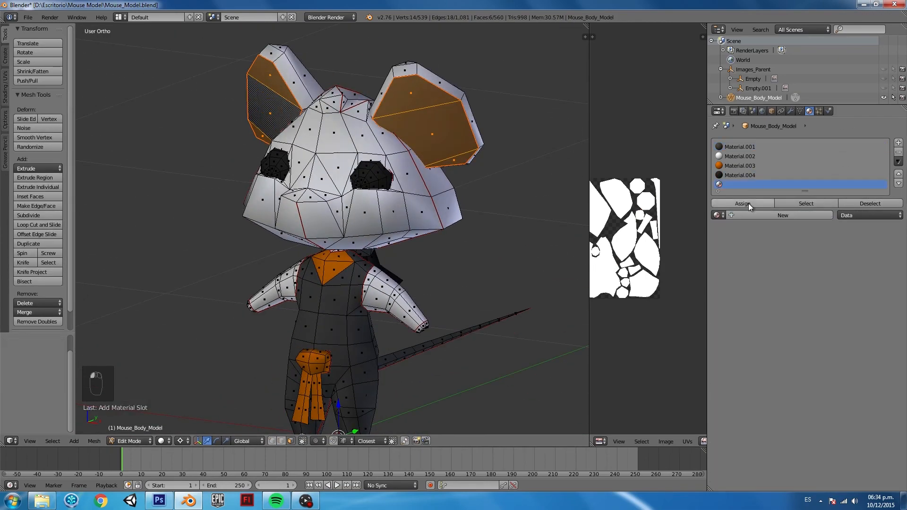
Step: Assign the last material and save the image as Mouse_Guide_Colors.png in the Mouse Model folder
{"action": "left_click", "coordinate": [782, 215]}
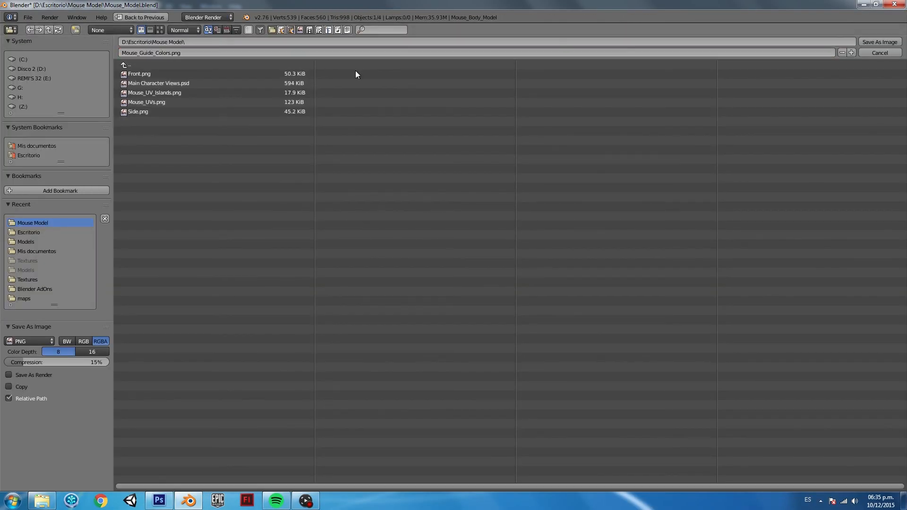
{"action": "left_click", "coordinate": [880, 53]}
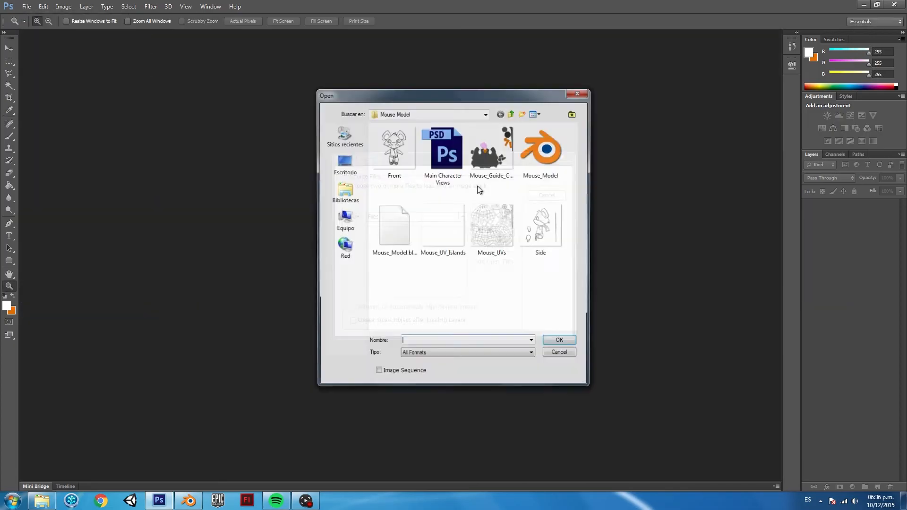
Step: Layer the three exported PNGs, tint the islands layer with a Color Overlay and select by Color Range
{"action": "left_click", "coordinate": [559, 339]}
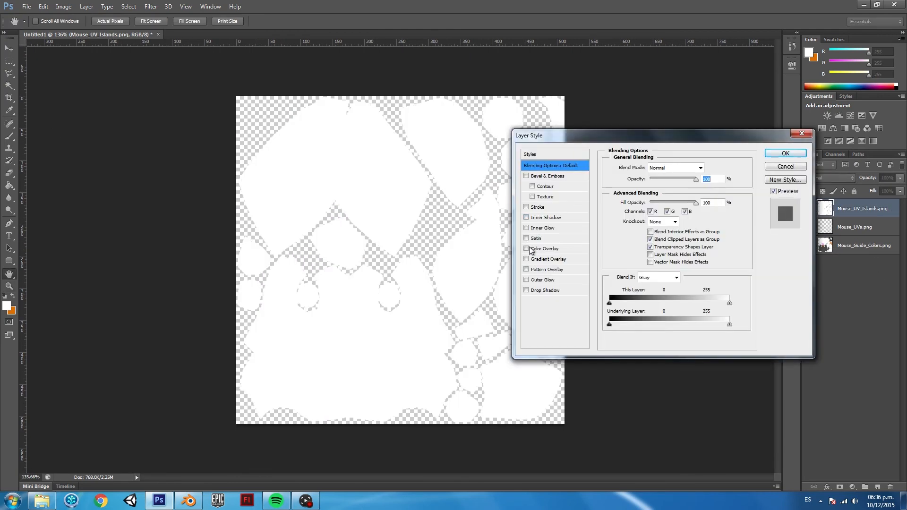
{"action": "left_click", "coordinate": [785, 153]}
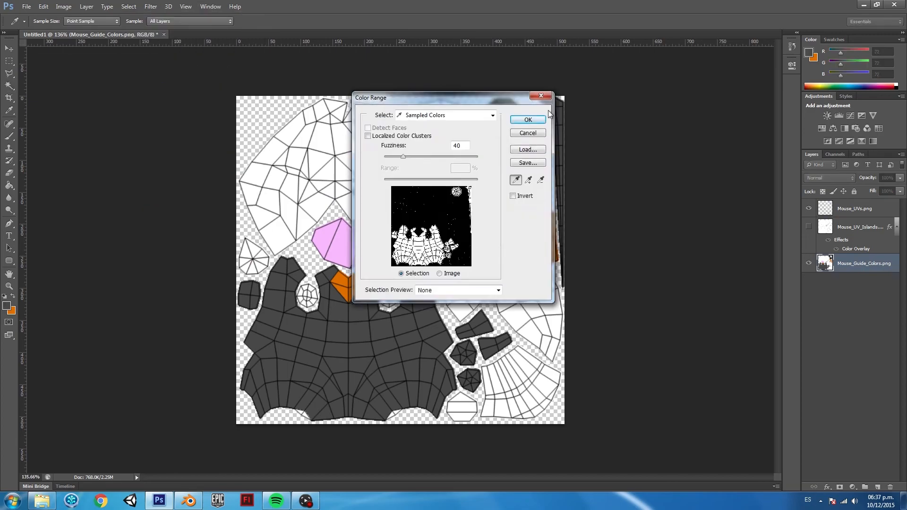
{"action": "left_click", "coordinate": [527, 119]}
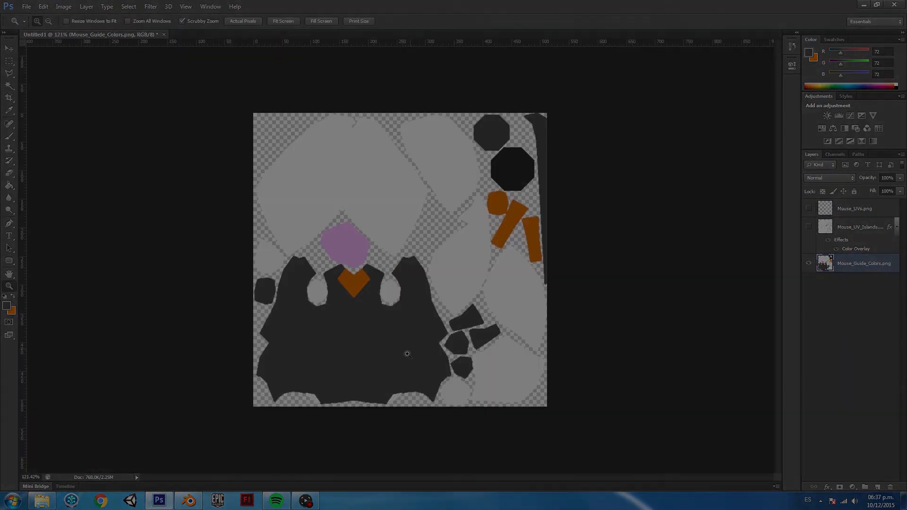